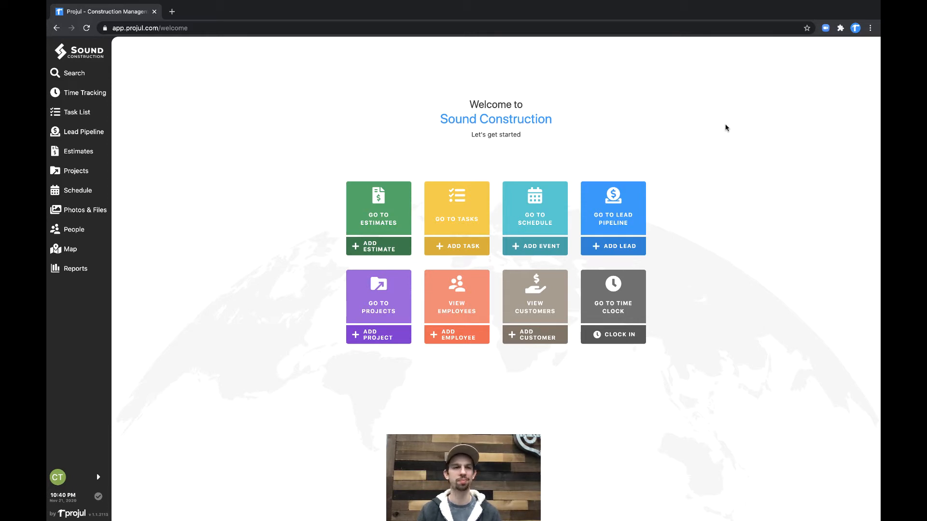
mouse_move(114, 134)
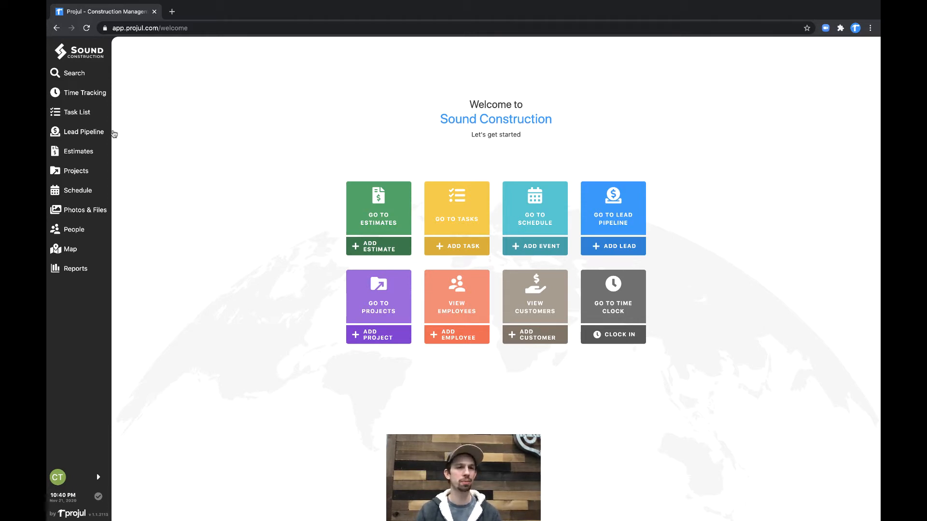
- Go to the Lead Pipeline's Estimates to Write stage listing three leads
click(83, 133)
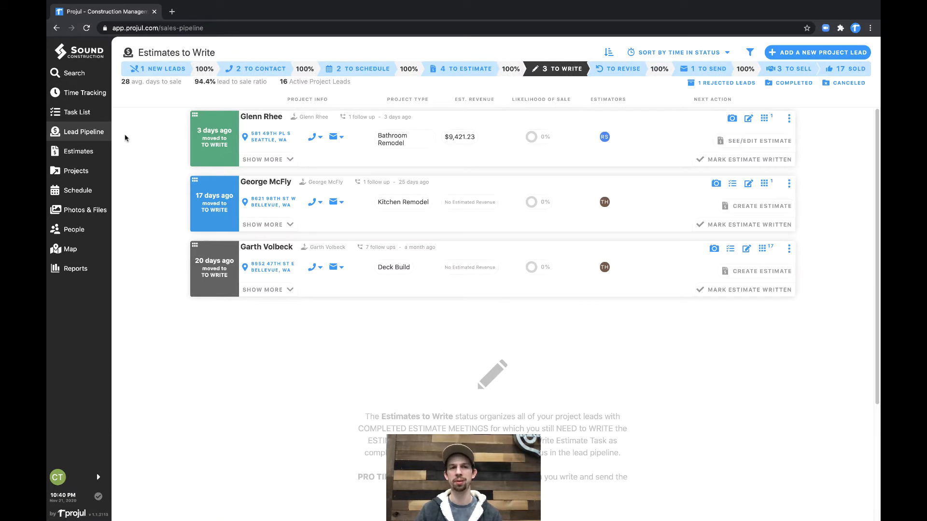
mouse_move(172, 104)
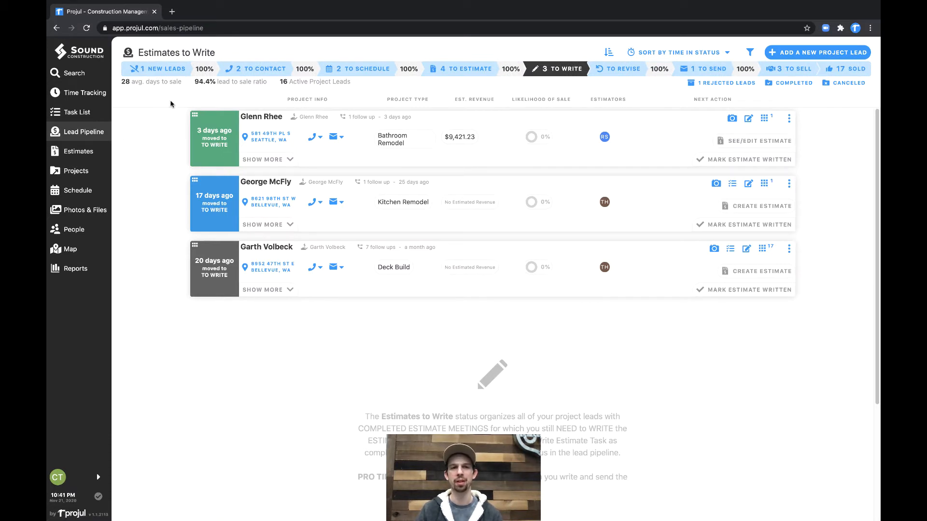
mouse_move(453, 151)
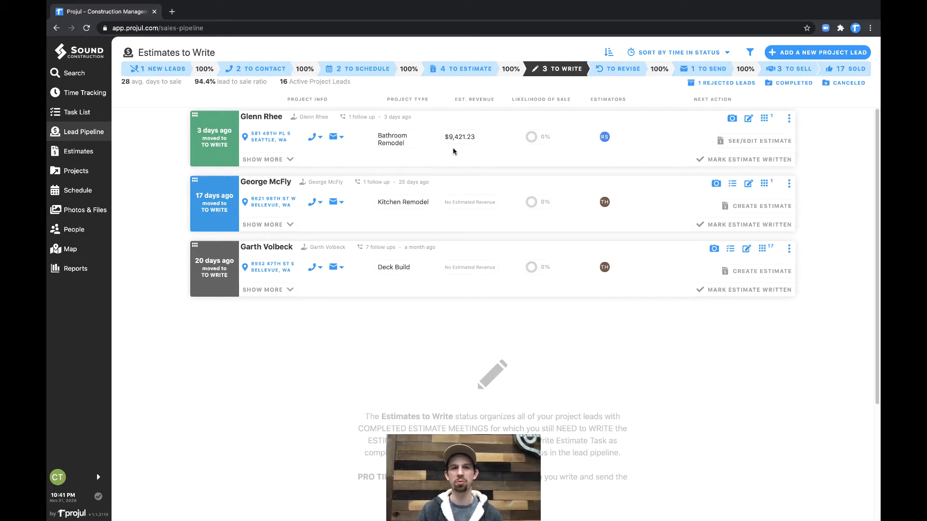
- Bring up the Bathroom Remodel lead's estimate for editing
click(760, 141)
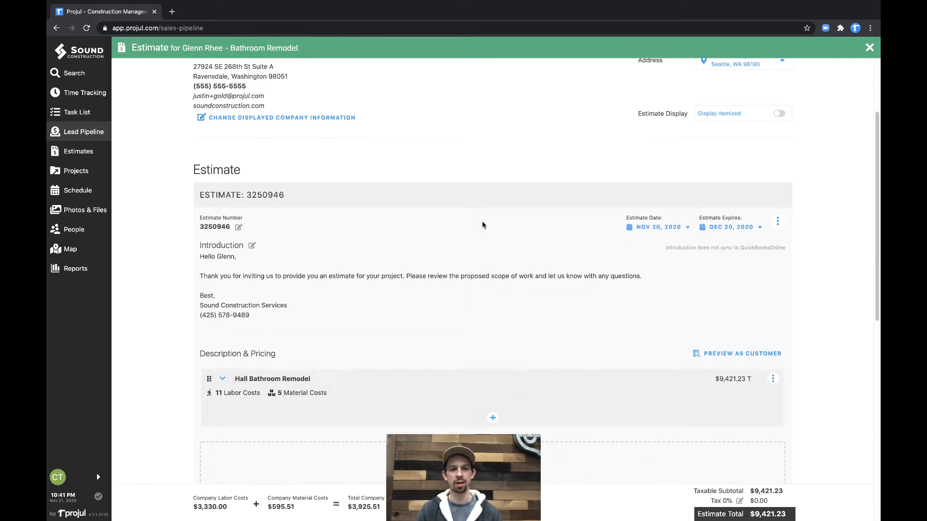
scroll(down, 3)
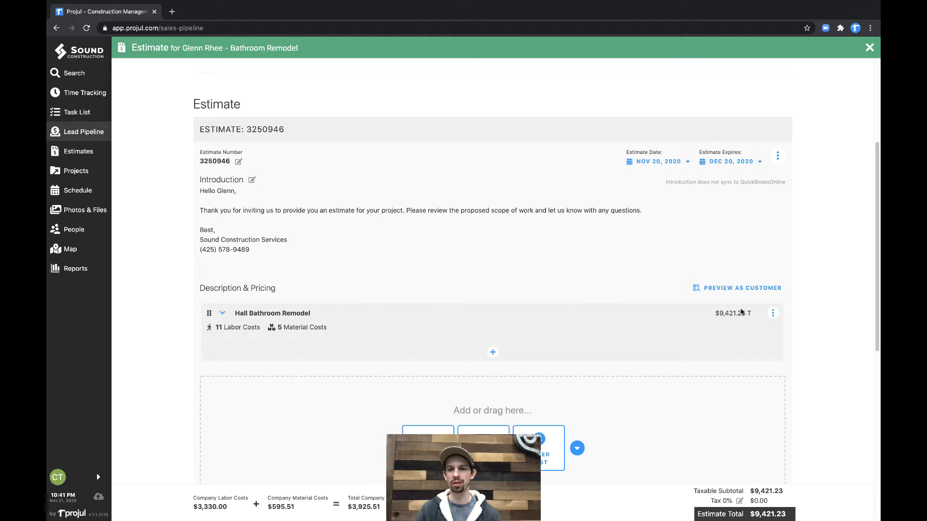
mouse_move(320, 365)
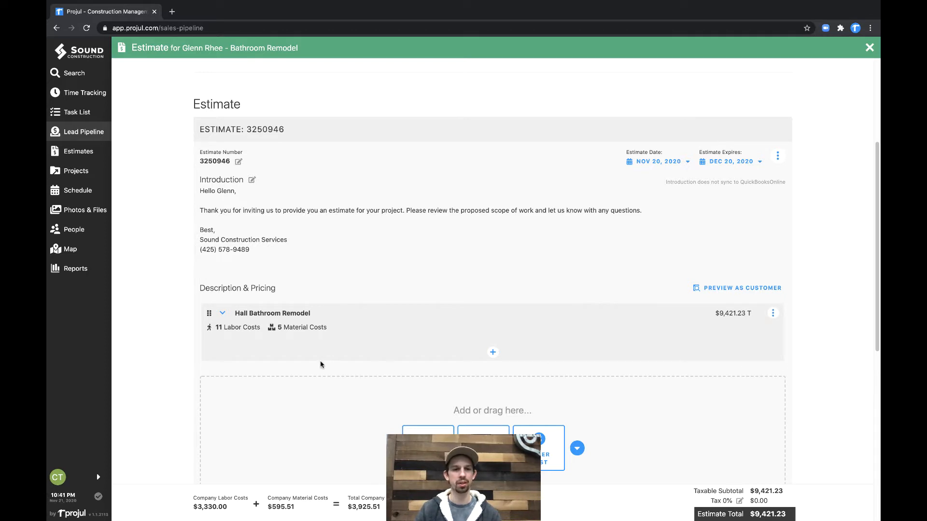
- Add an empty estimate section under Hall Bathroom Remodel and expand that section's subsections
click(493, 353)
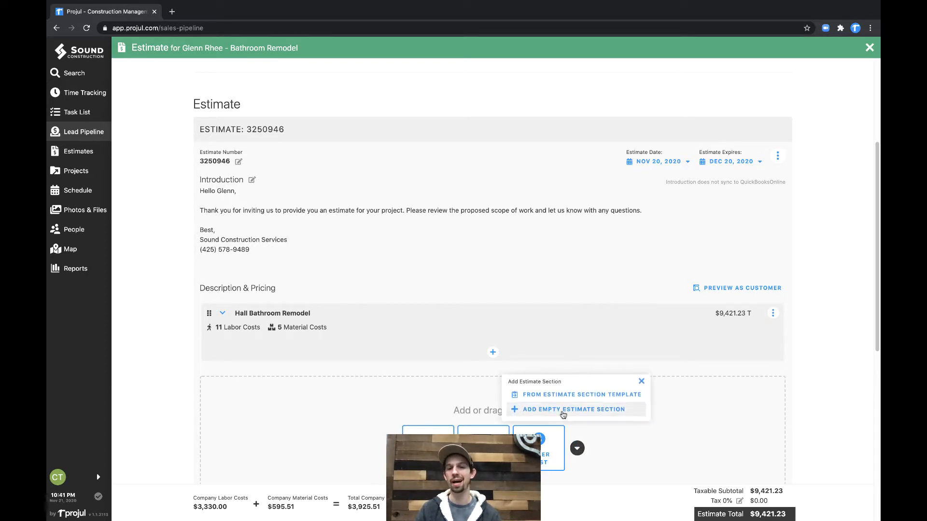
click(572, 409)
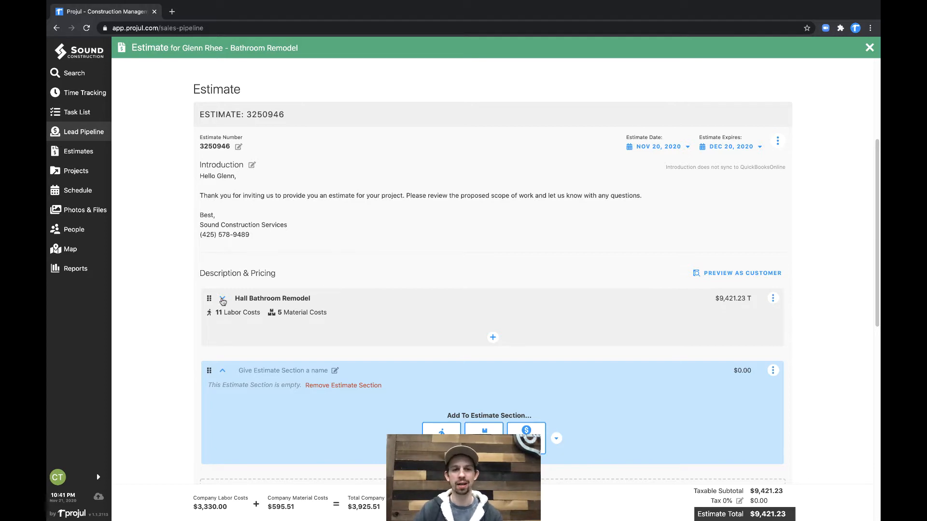
click(223, 298)
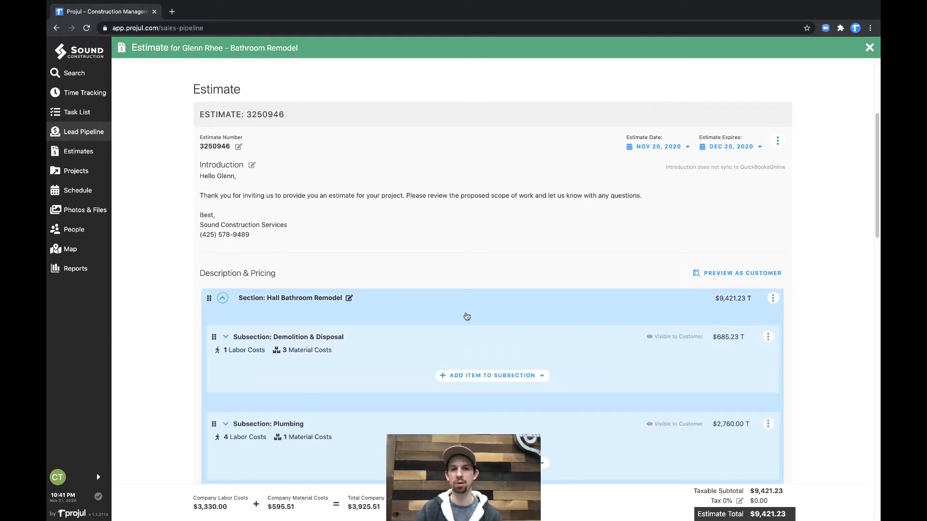
scroll(up, 3)
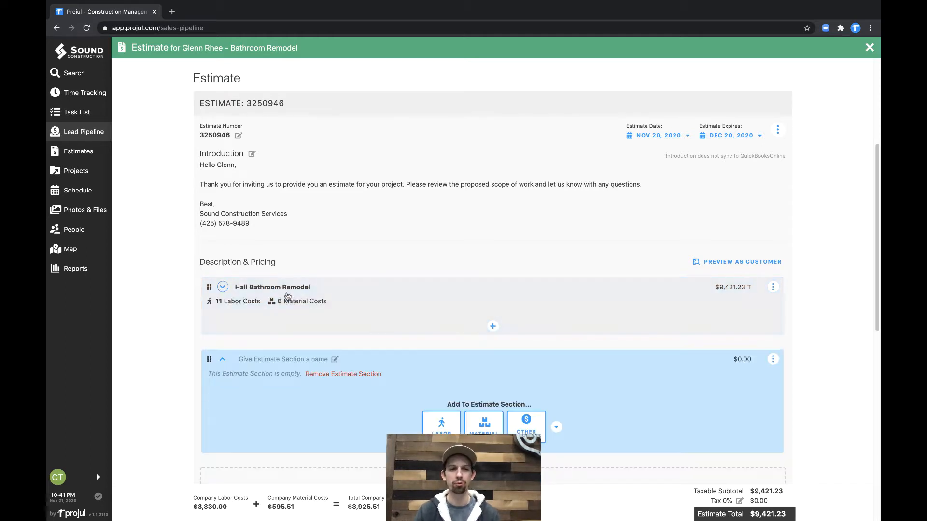
mouse_move(667, 300)
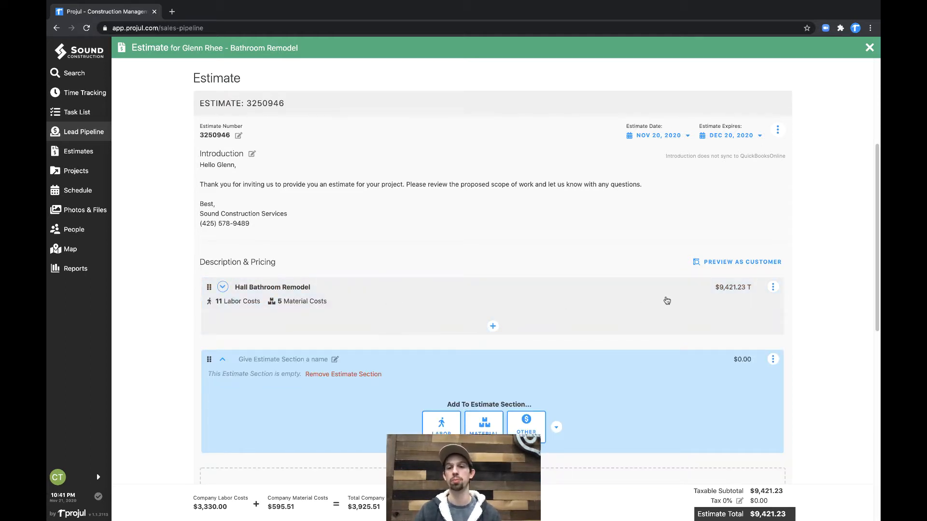
mouse_move(308, 385)
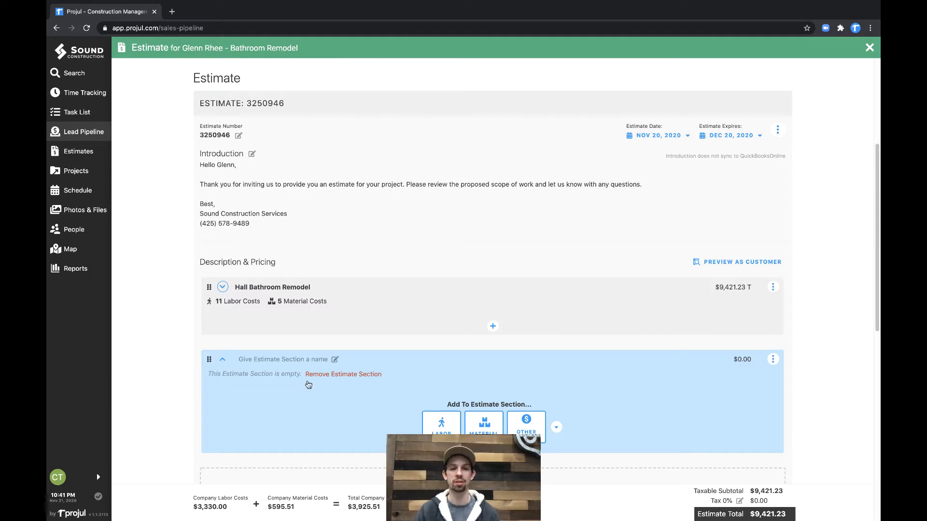
mouse_move(732, 349)
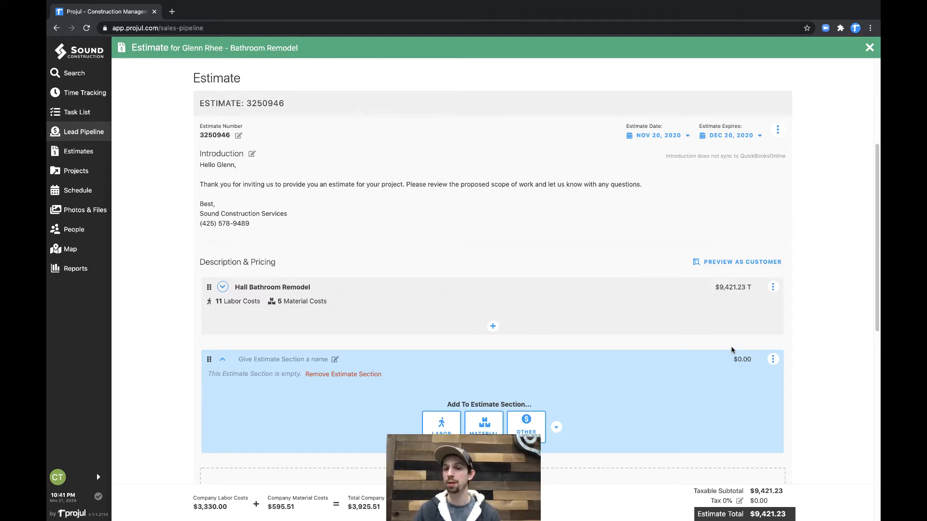
click(772, 287)
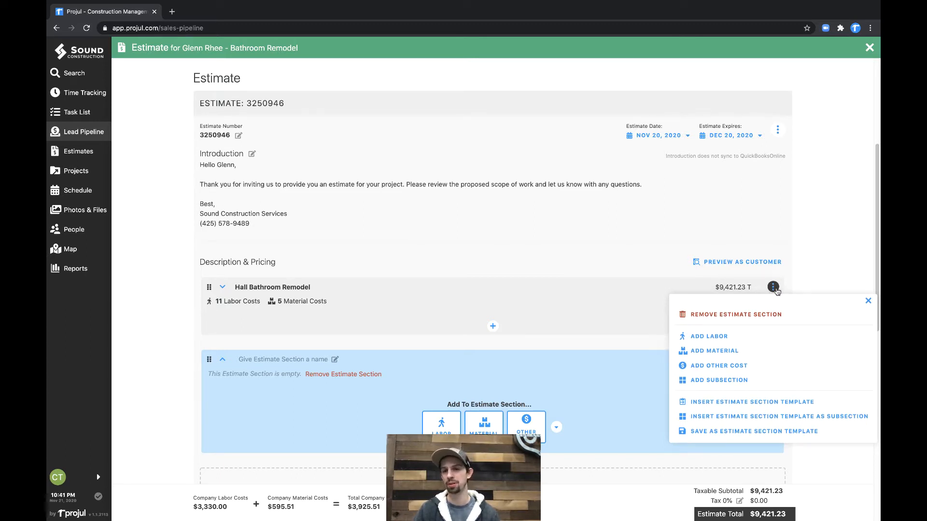
mouse_move(708, 439)
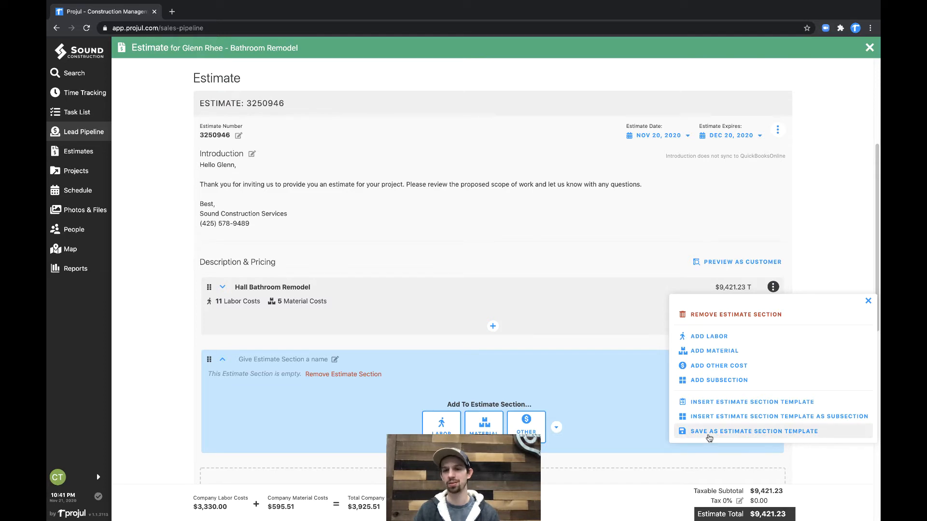
click(754, 430)
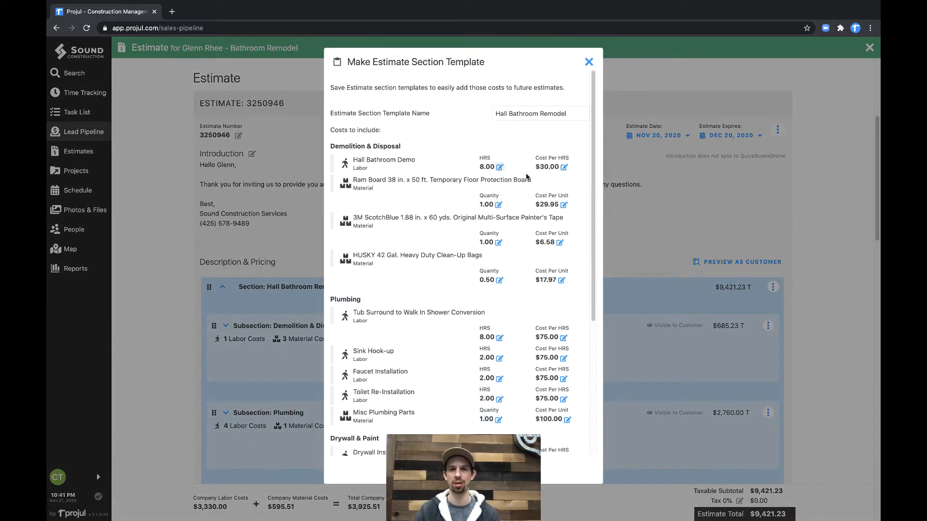
click(540, 113)
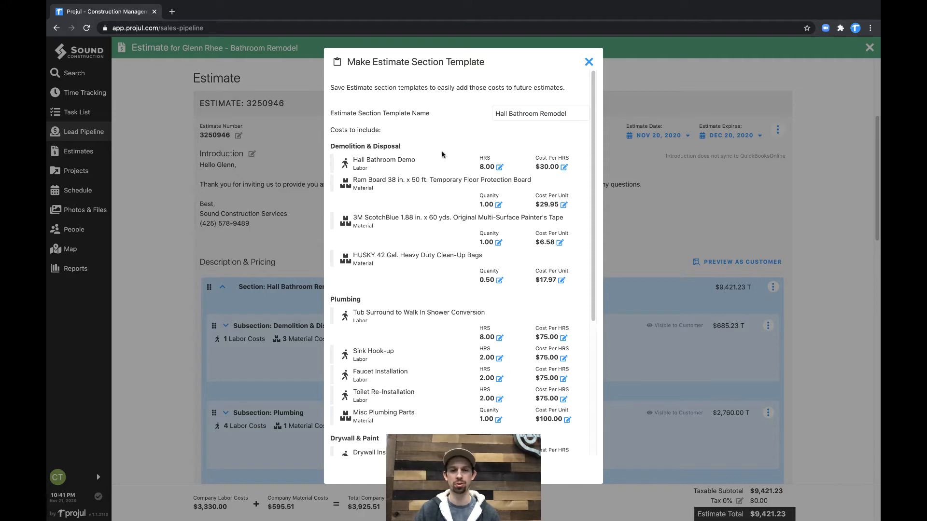
click(588, 62)
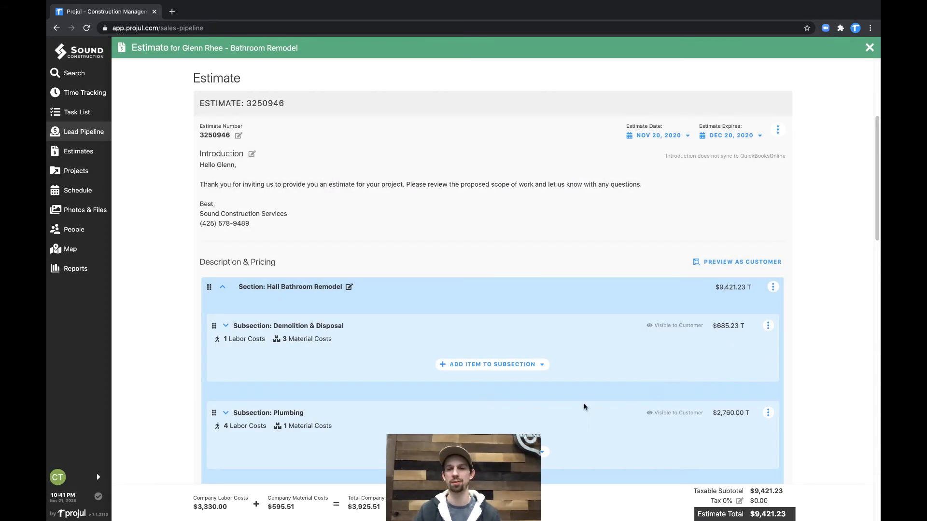
- Fill the empty section from the saved Hall Bathroom Remodel template, making Hall Bathroom Remodel Lump Sum
scroll(down, 3)
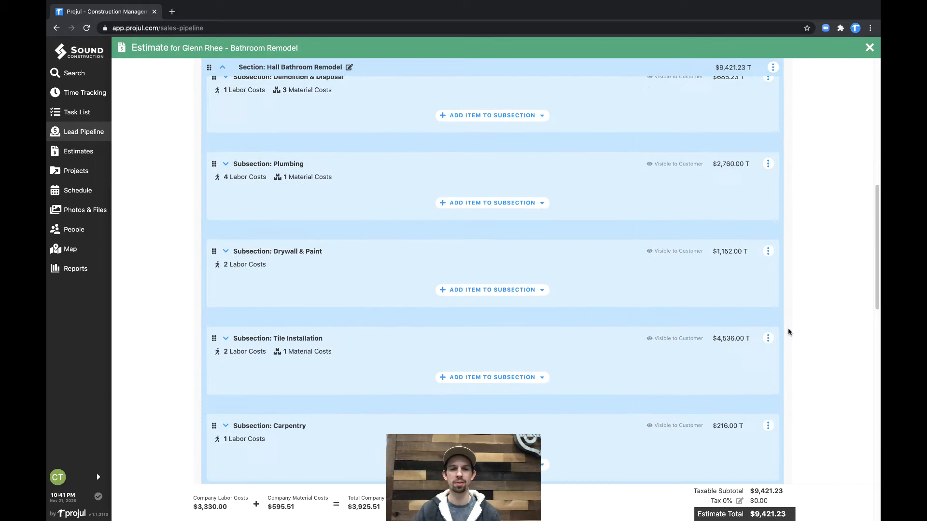
scroll(down, 3)
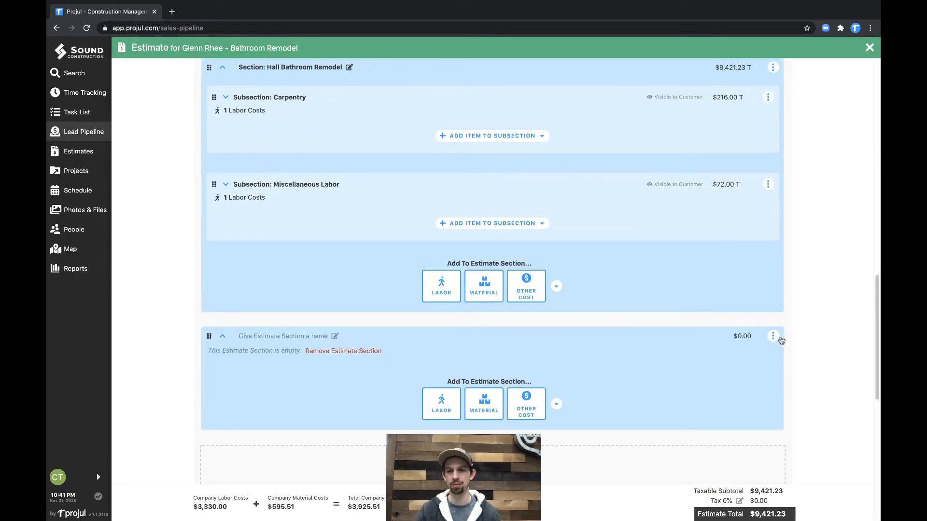
click(772, 336)
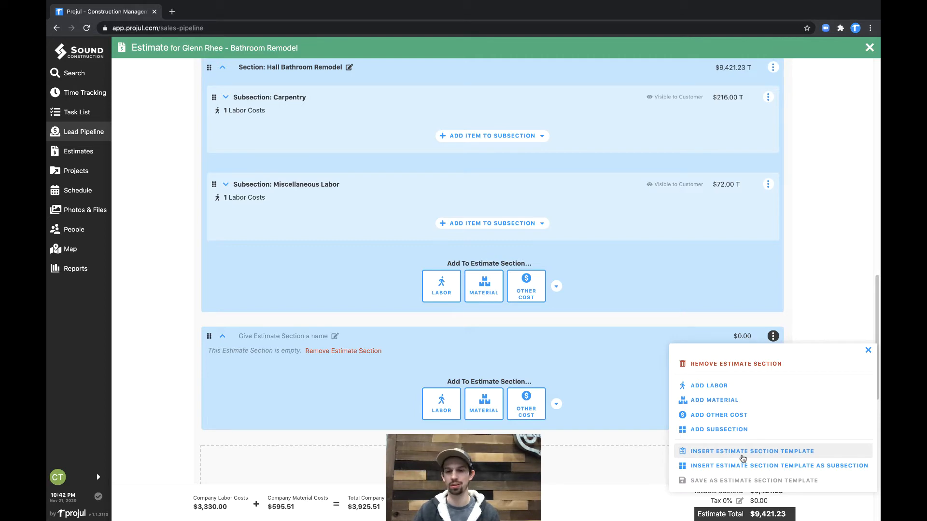
click(752, 451)
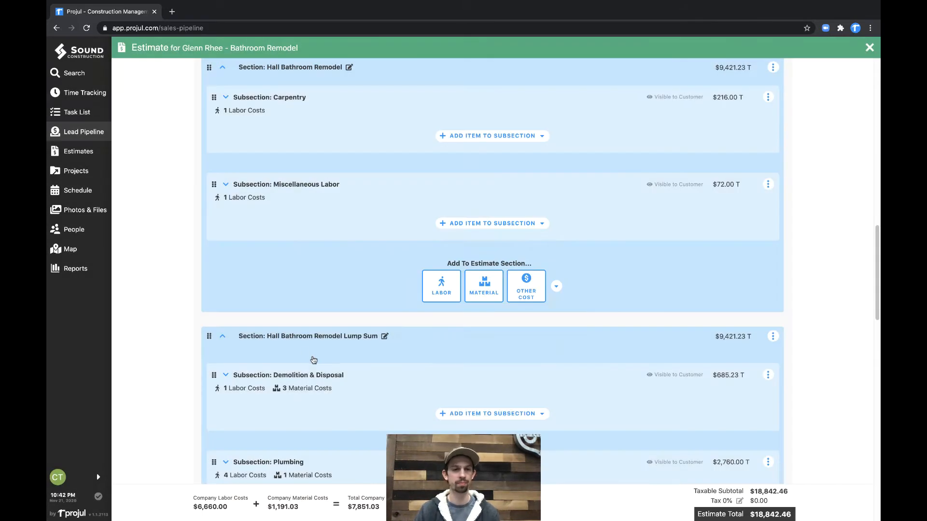
mouse_move(703, 354)
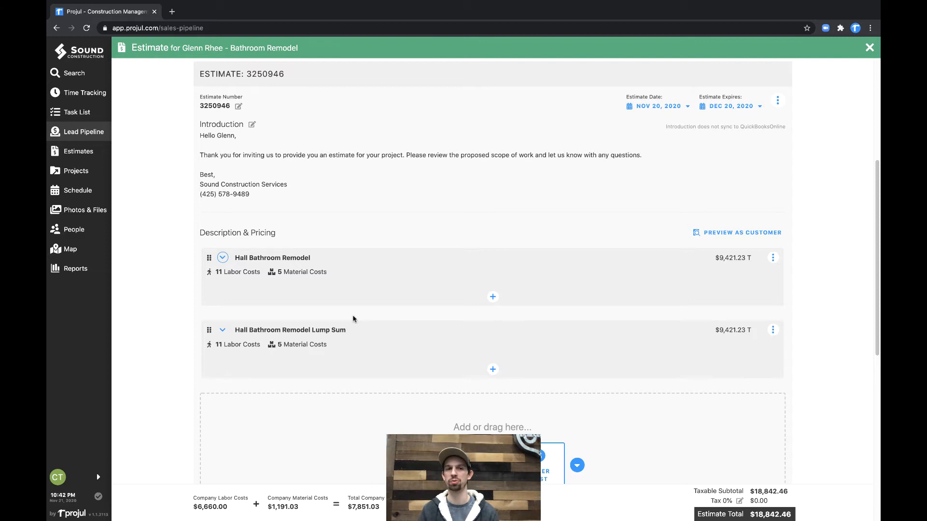
mouse_move(498, 307)
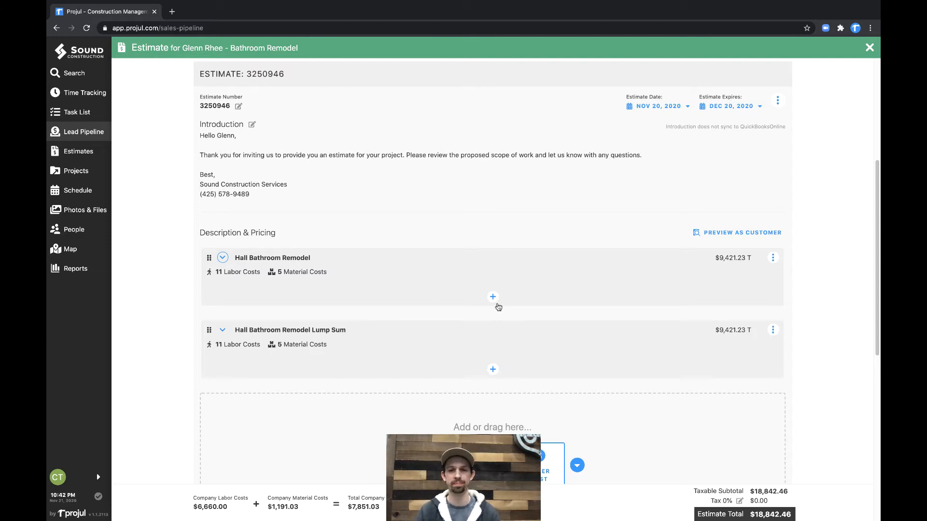
- Expand Lump Sum's Demolition & Disposal lines and show the Hall Bathroom Demo labour template
click(223, 330)
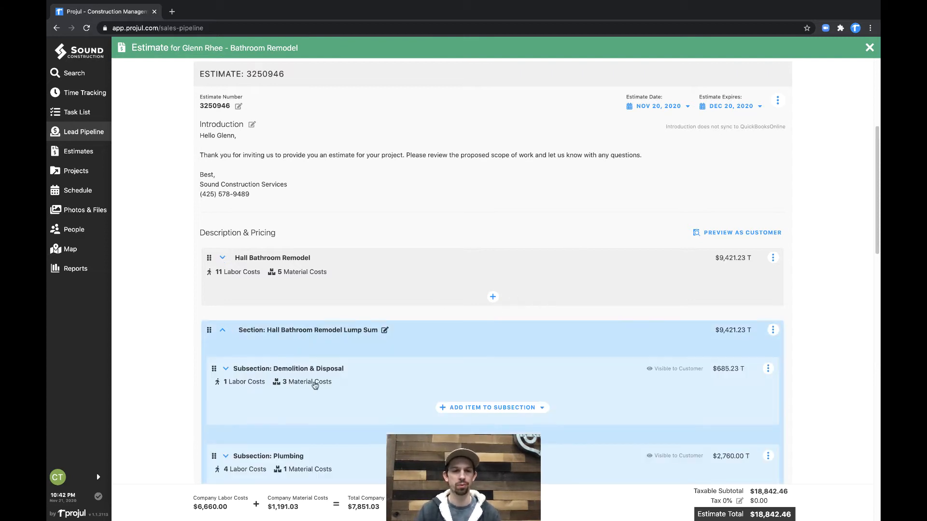
click(225, 368)
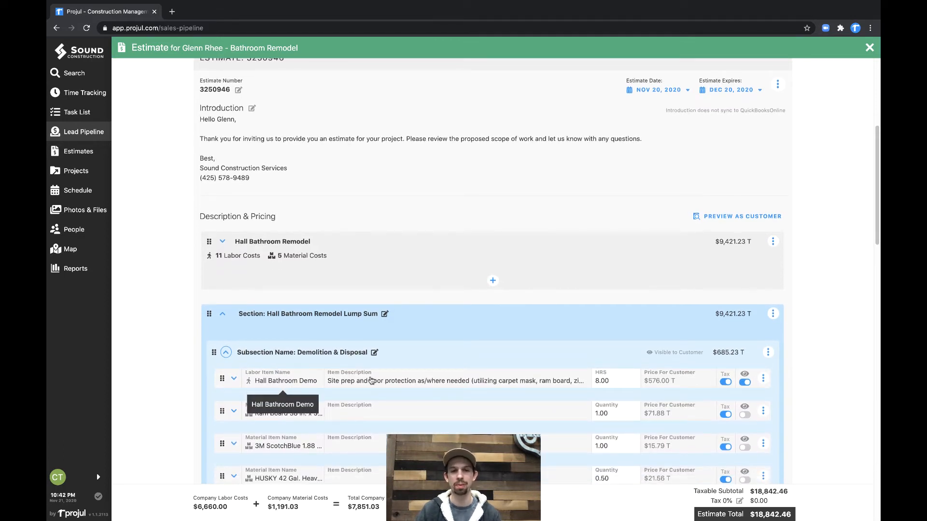
click(763, 379)
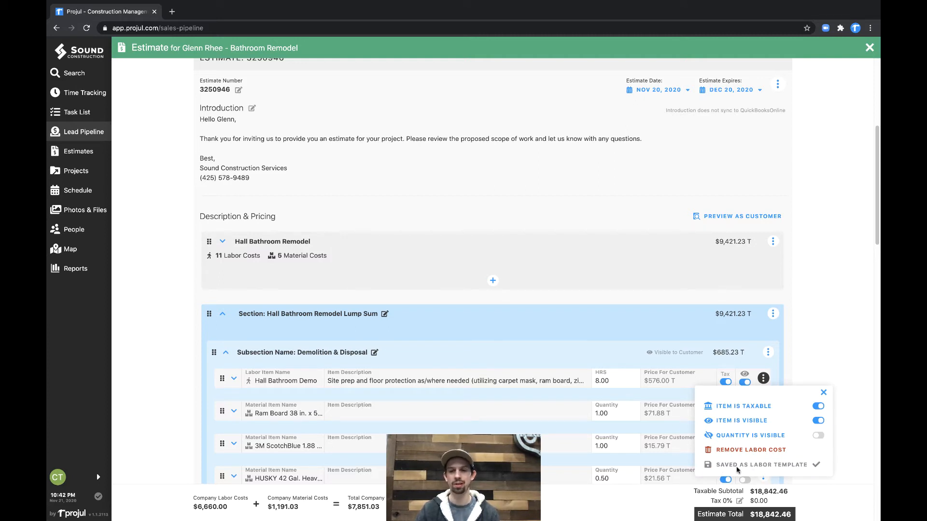
click(285, 380)
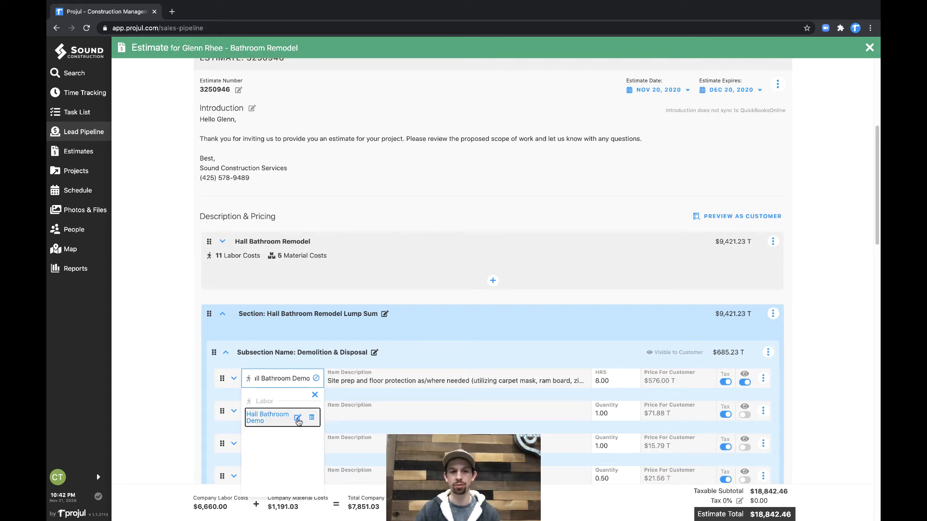
click(298, 420)
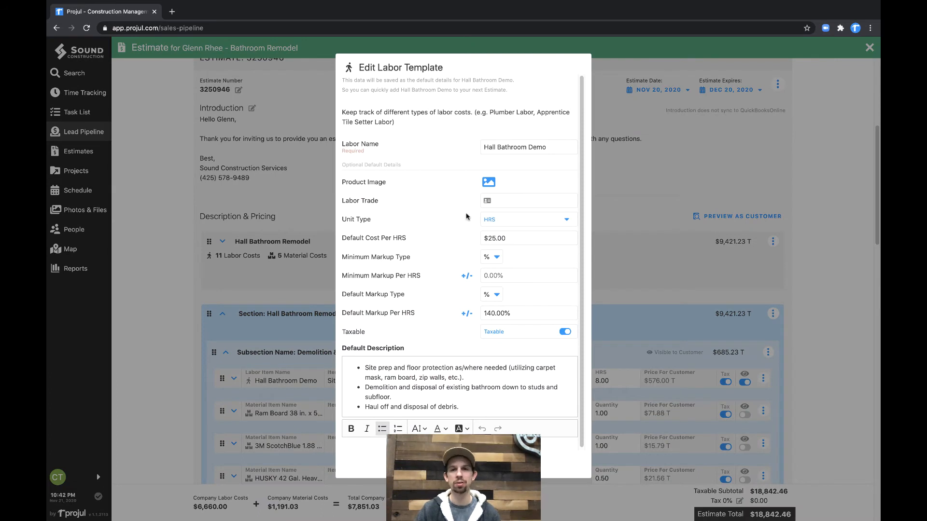
mouse_move(520, 196)
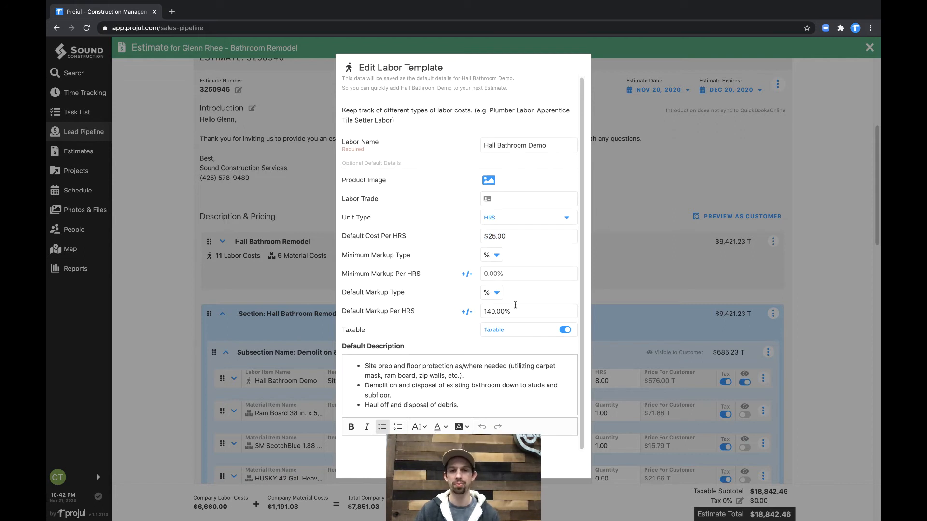
click(528, 311)
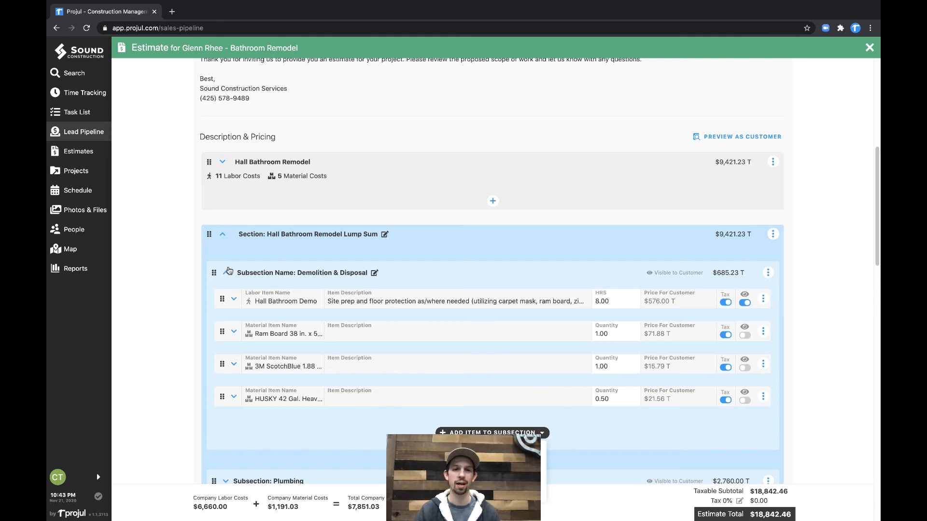
- Collapse Demolition & Disposal back to its labour and material summary line
click(225, 272)
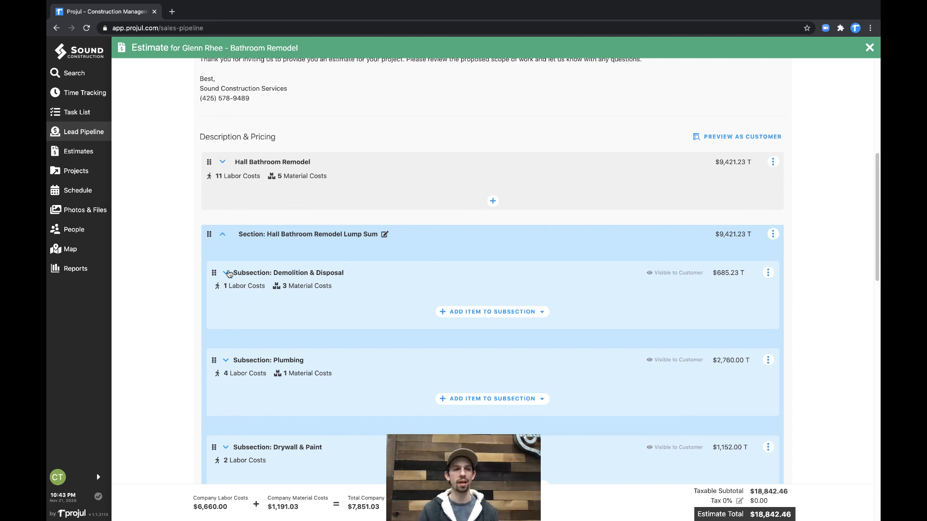
mouse_move(259, 204)
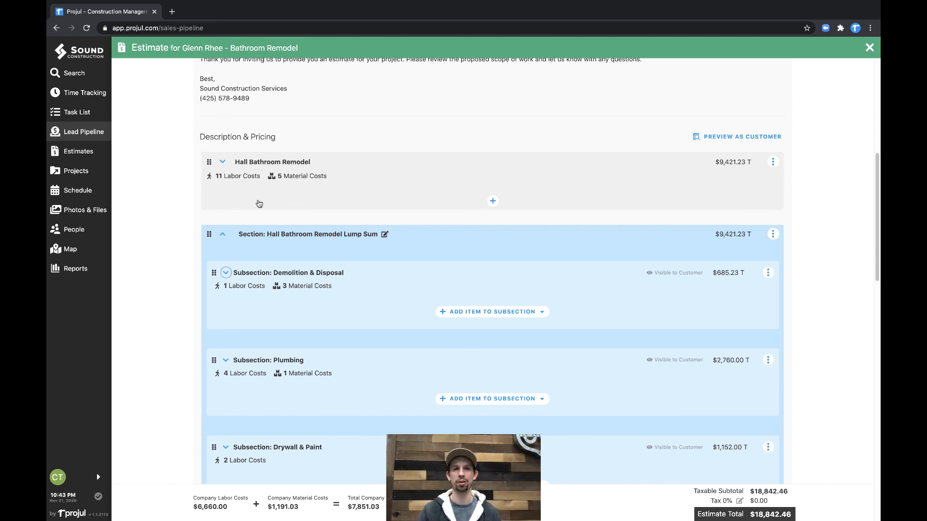
- Close the estimate, returning to the pipeline with Bathroom Remodel at $18,842.46
click(869, 48)
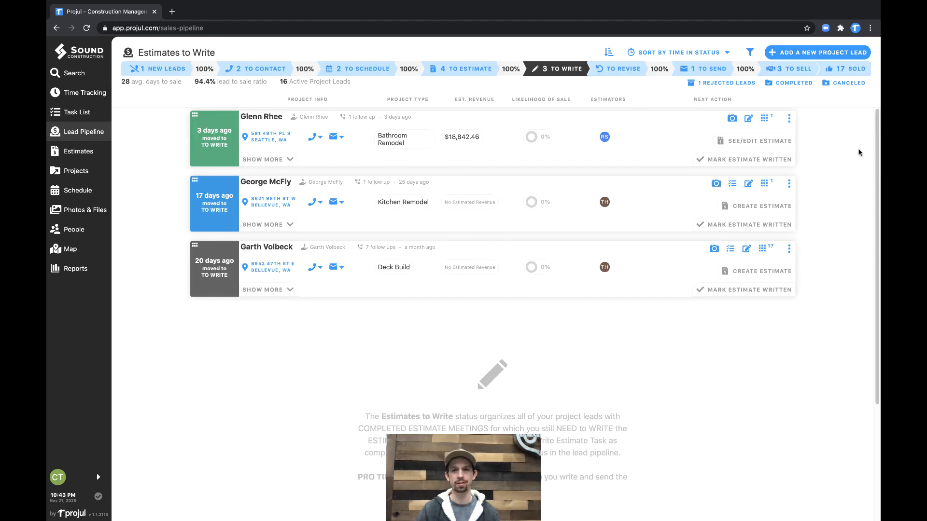
mouse_move(859, 124)
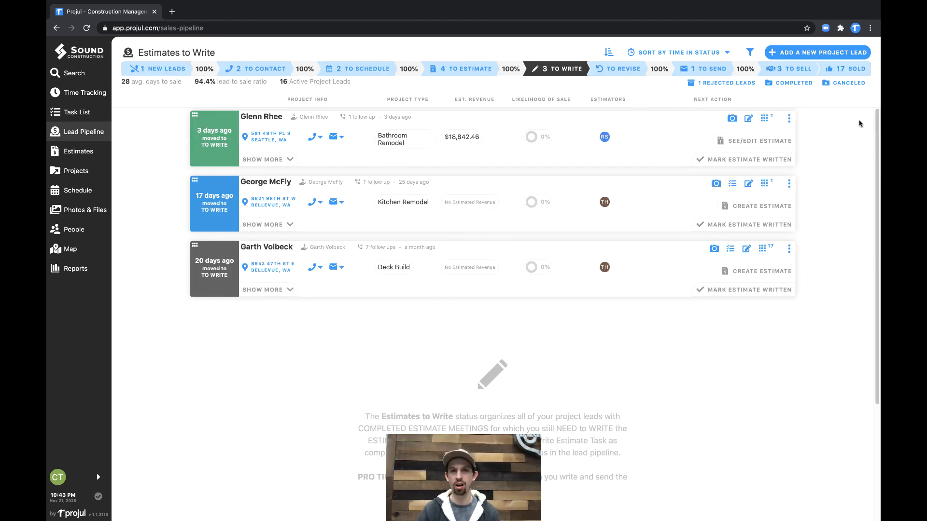